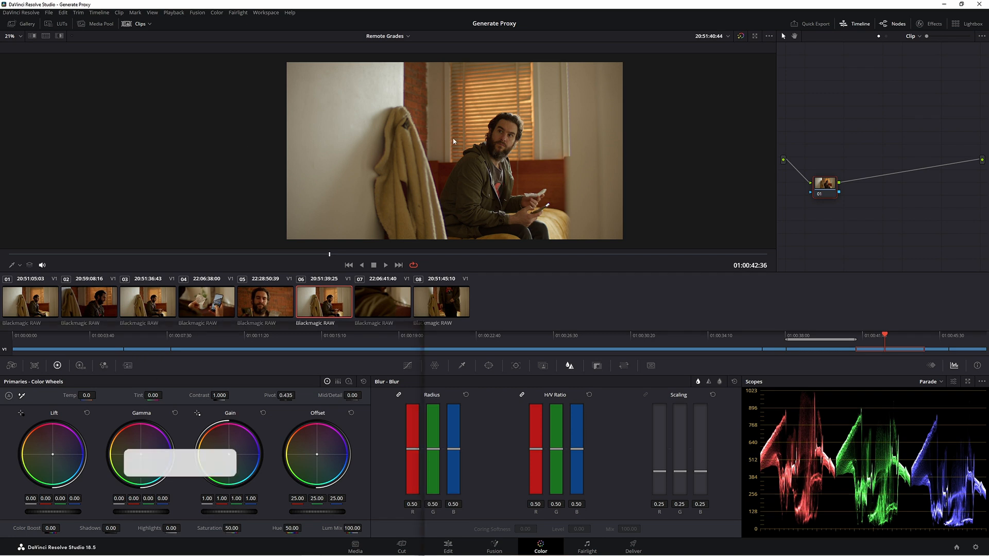
Step through clips 03, 01, 04 and 05, then back to 03, to compare shots
click(30, 301)
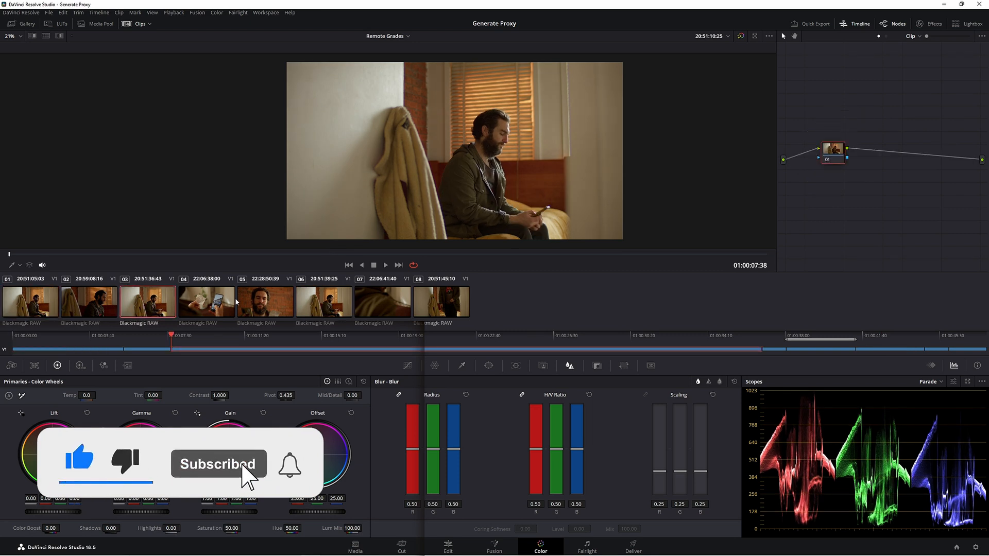
click(30, 301)
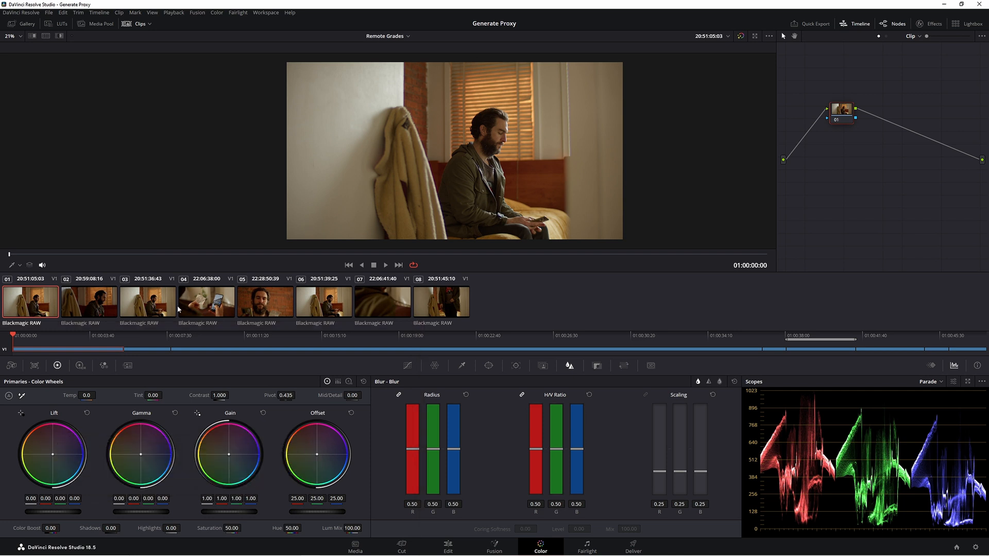
click(206, 301)
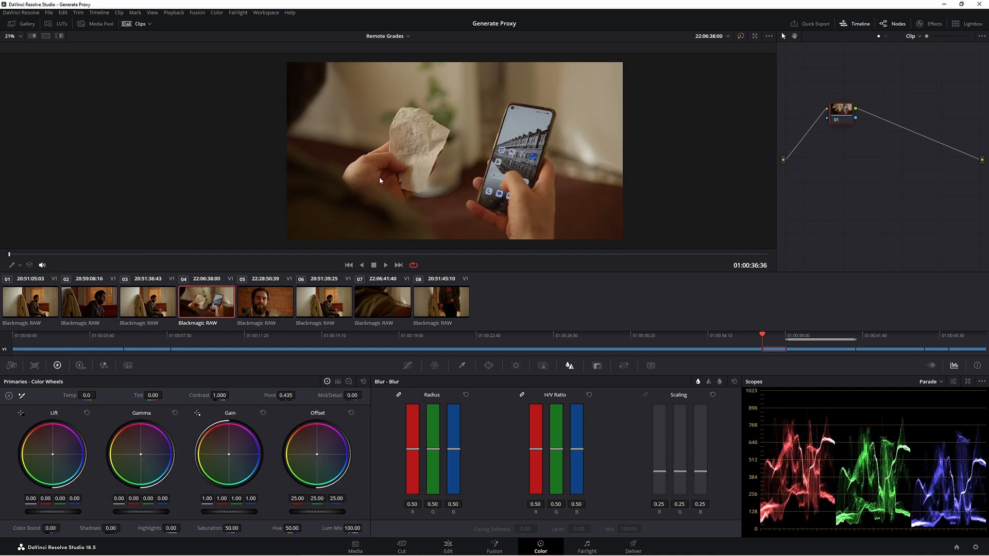
click(265, 301)
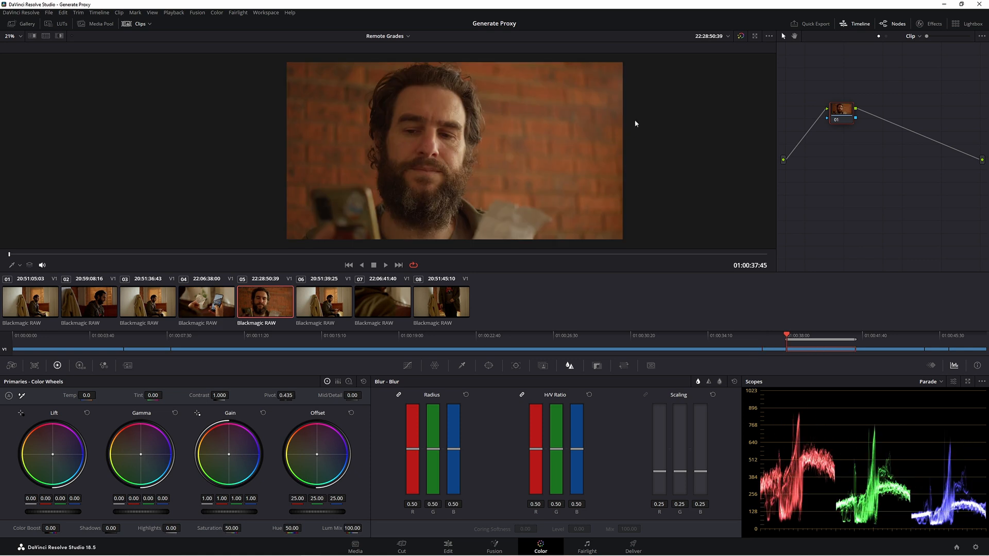
mouse_move(429, 193)
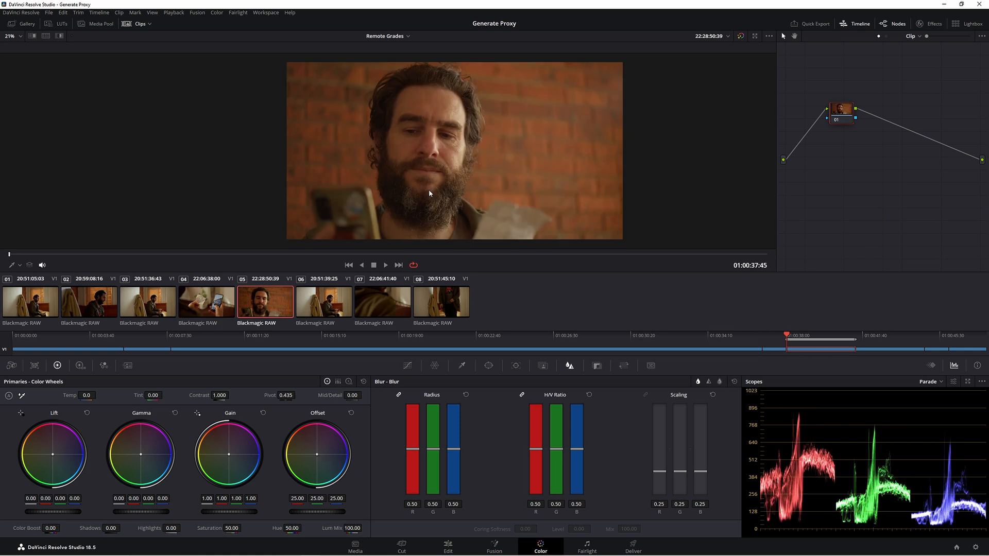
click(148, 301)
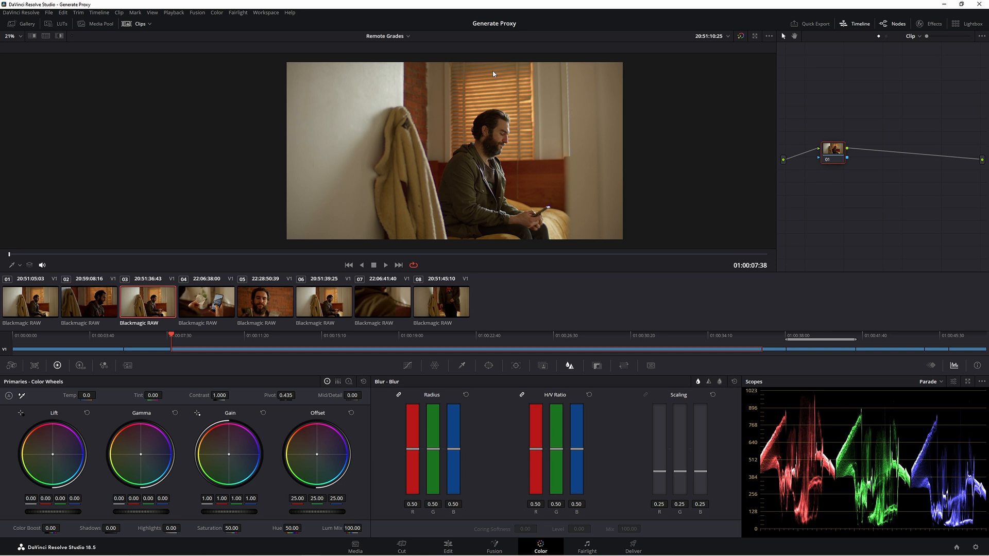
mouse_move(173, 152)
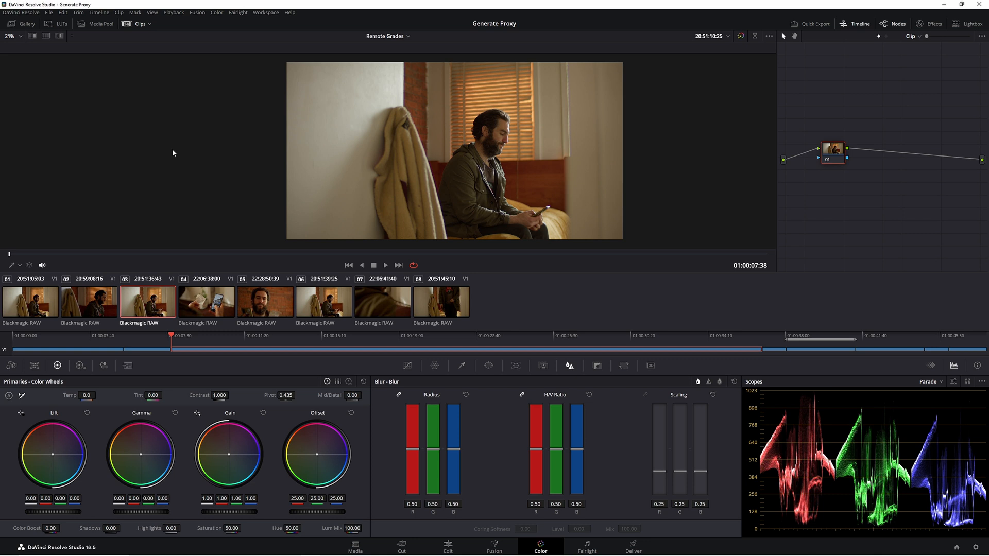
mouse_move(193, 306)
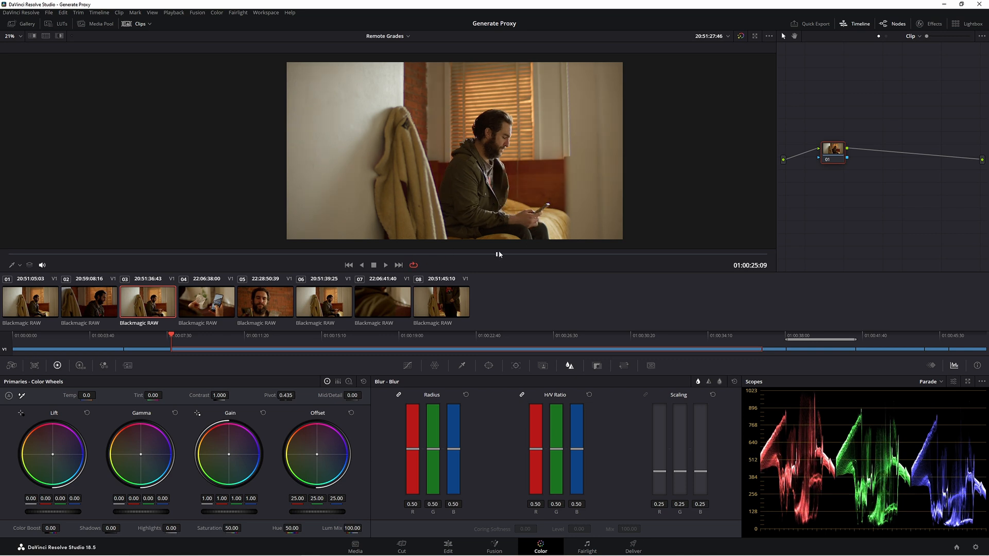
Load clip 01 into the viewer and return to its first frame
click(323, 300)
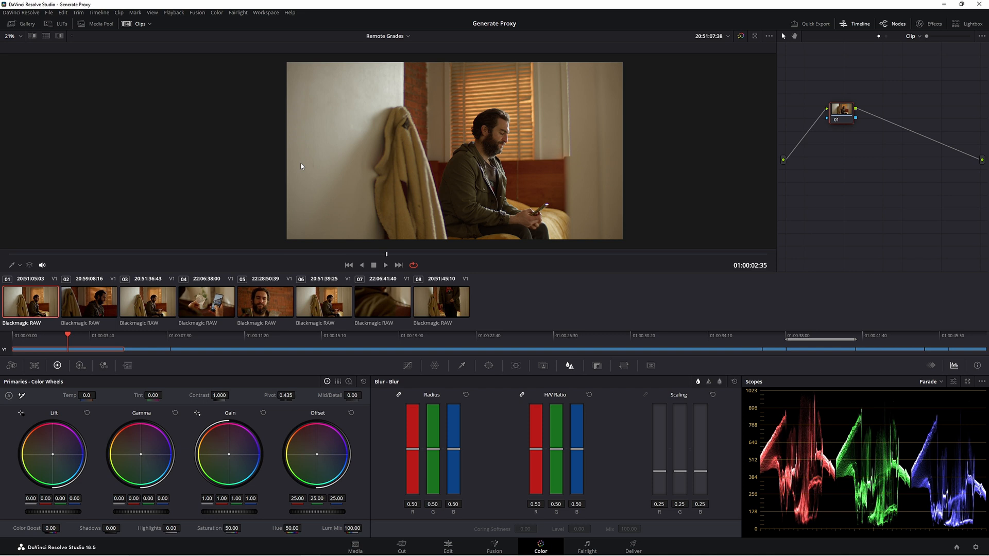
click(147, 301)
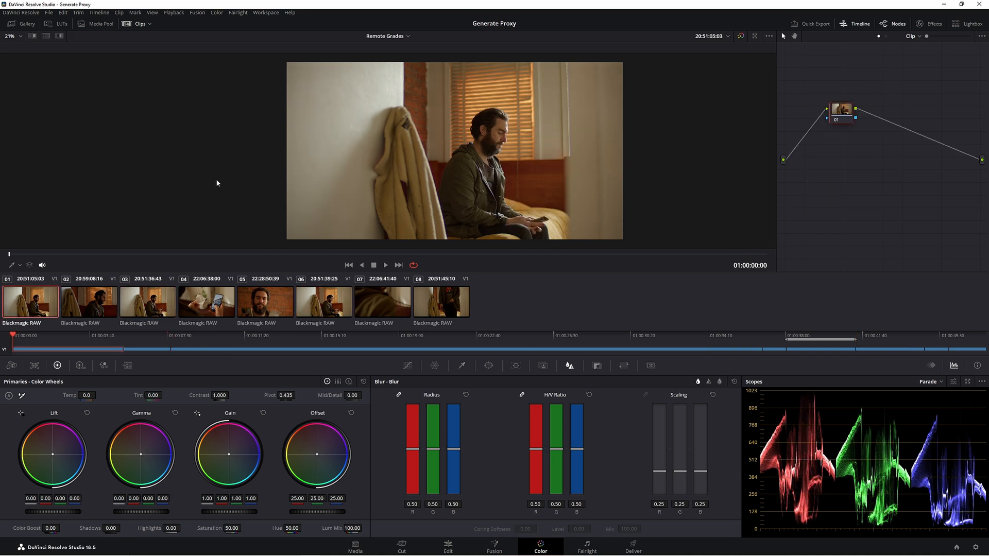
mouse_move(182, 309)
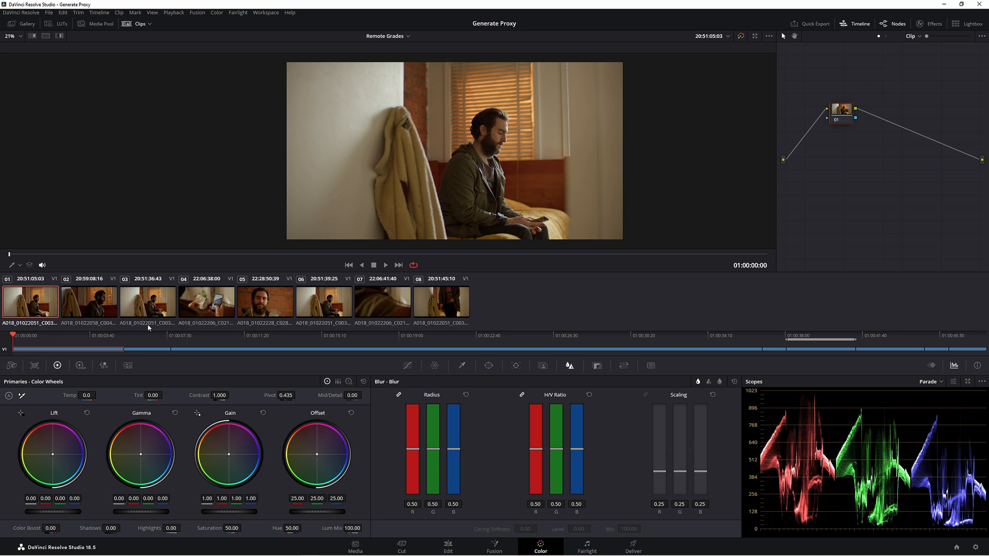
mouse_move(124, 328)
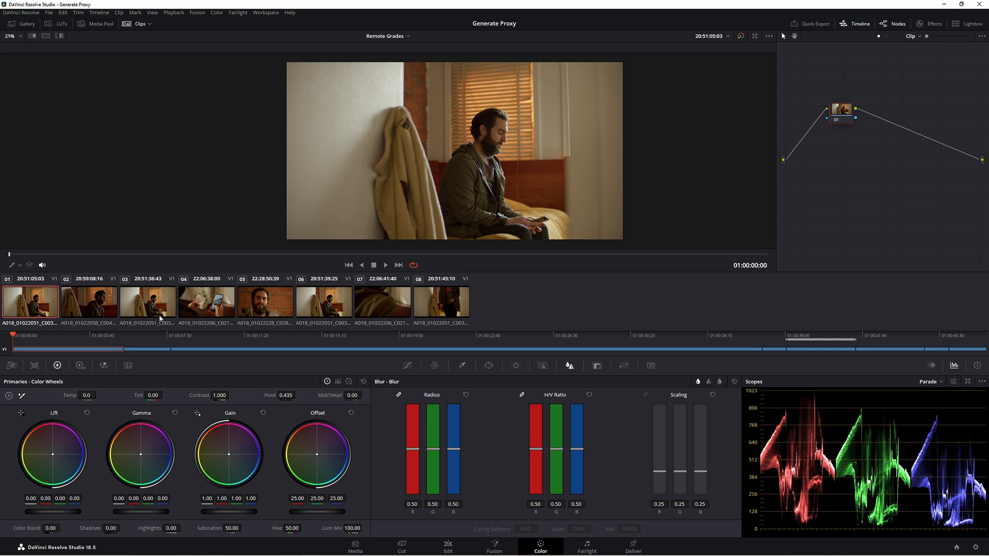
Compare clips 03, 04 and 07 in the viewer, ending back on clip 03
click(147, 300)
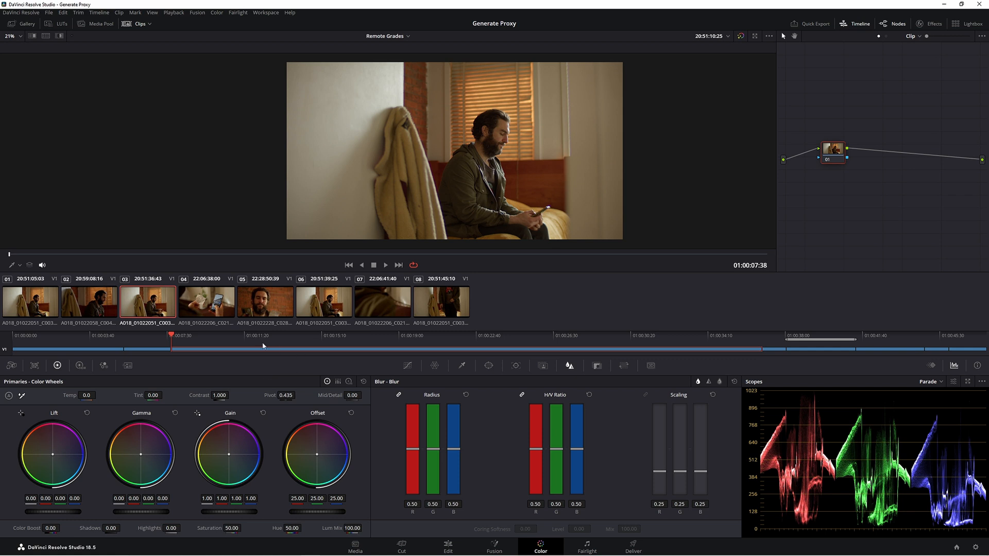
click(206, 300)
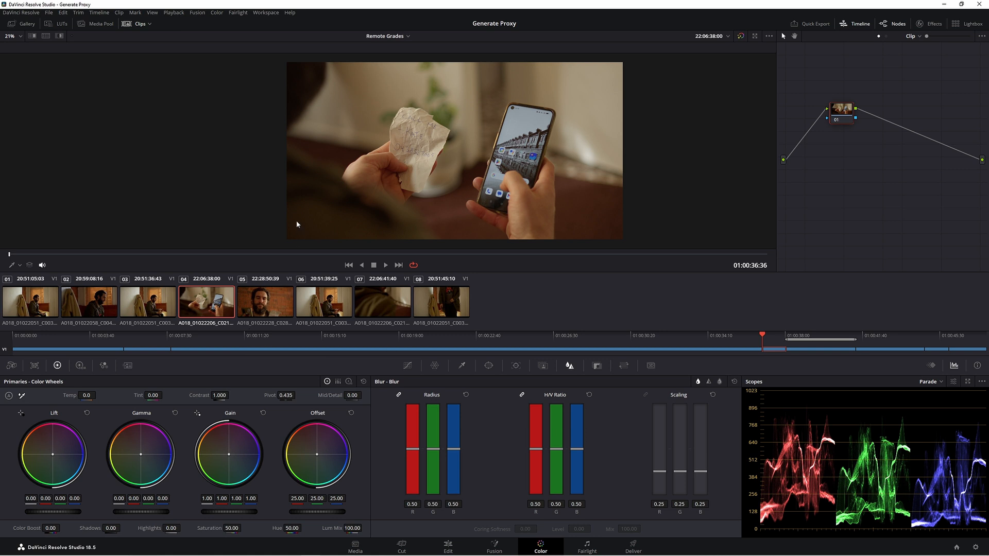
click(382, 300)
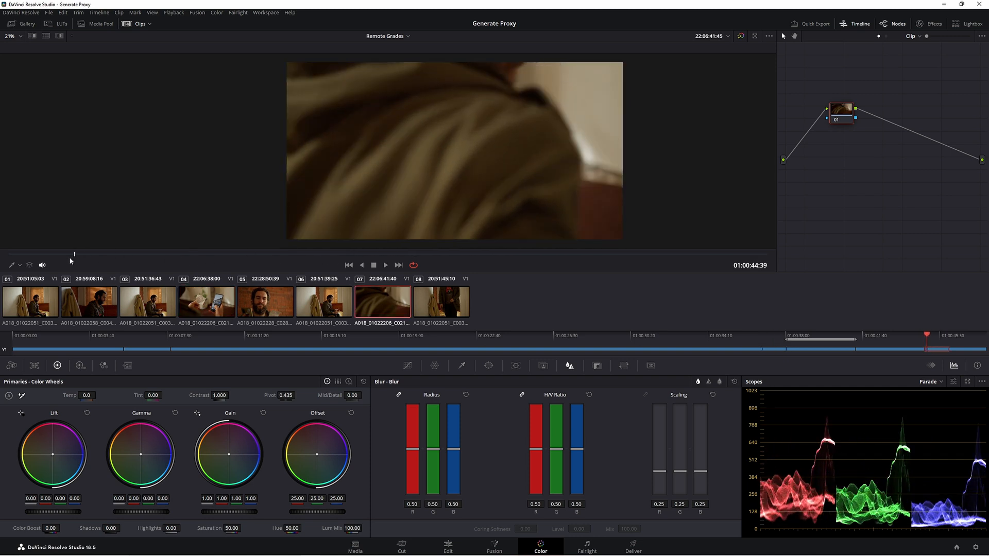
click(147, 301)
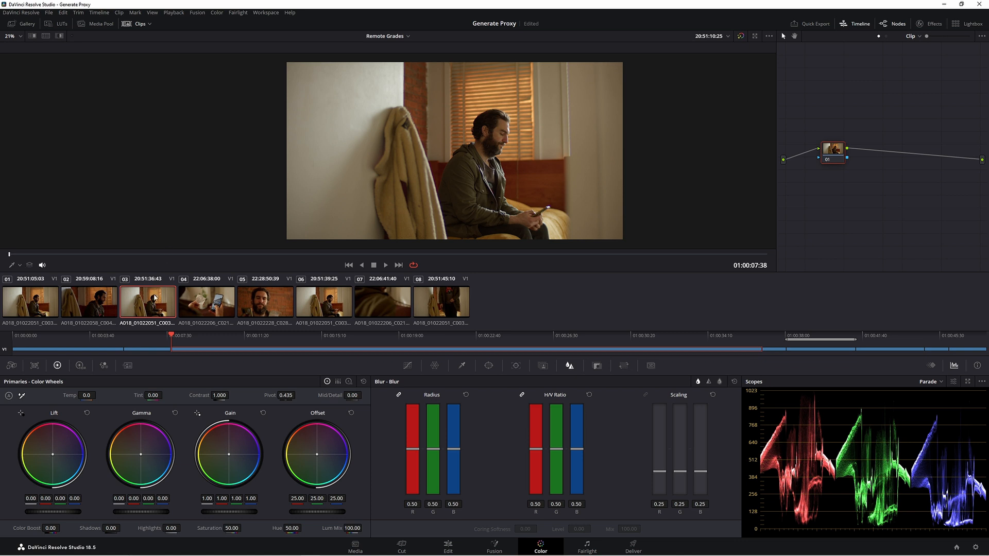
Switch clip 03 to Use Remote Grades from its thumbnail's context menu
right_click(148, 301)
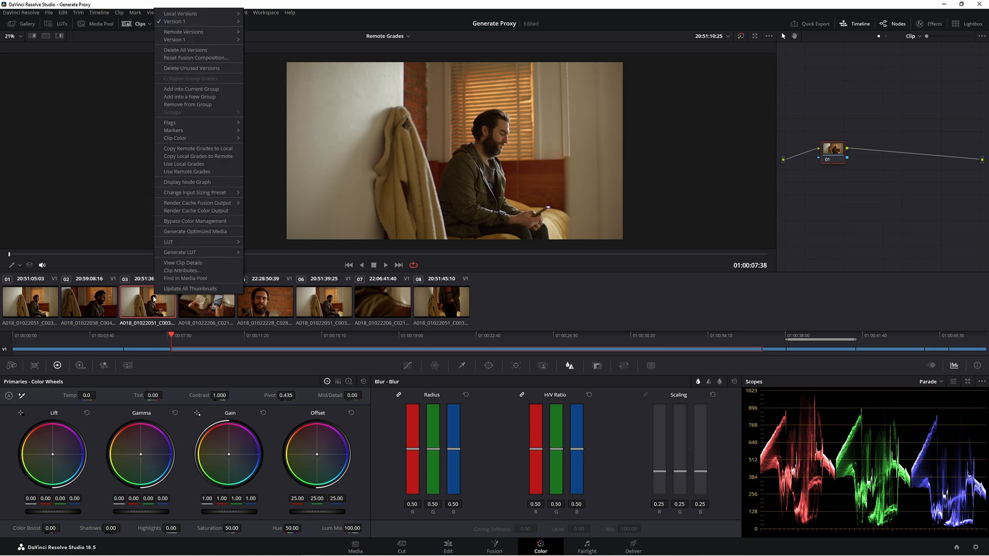
mouse_move(186, 172)
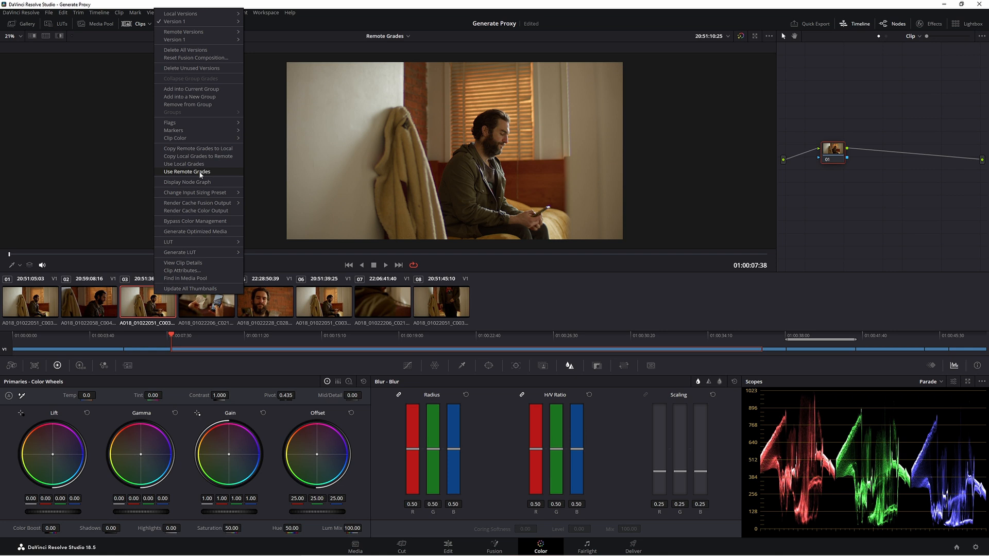
mouse_move(208, 164)
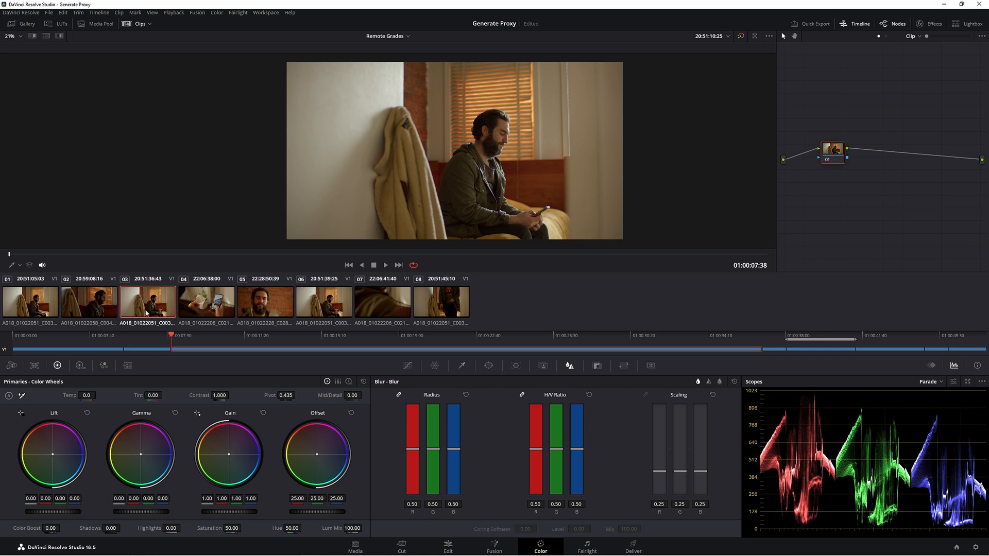
right_click(147, 303)
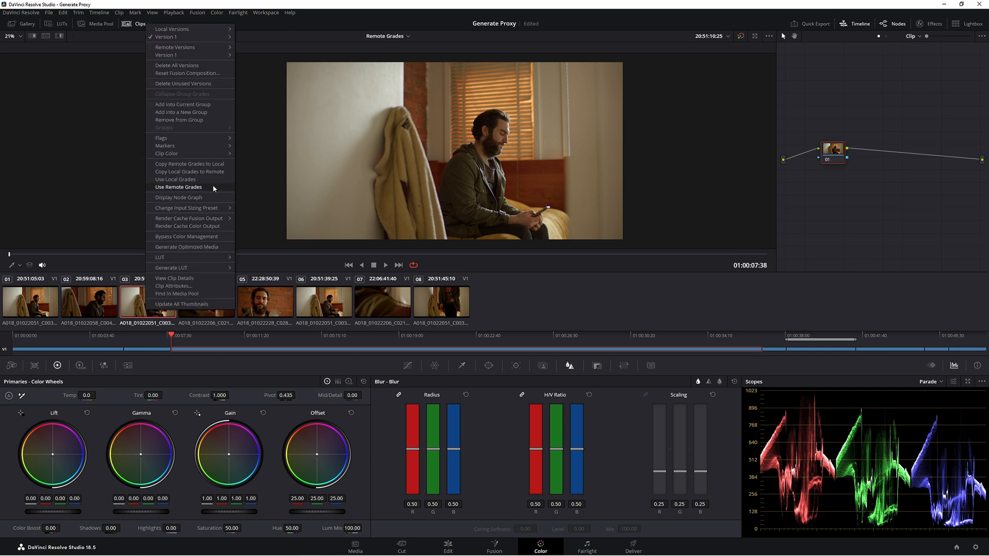
click(179, 187)
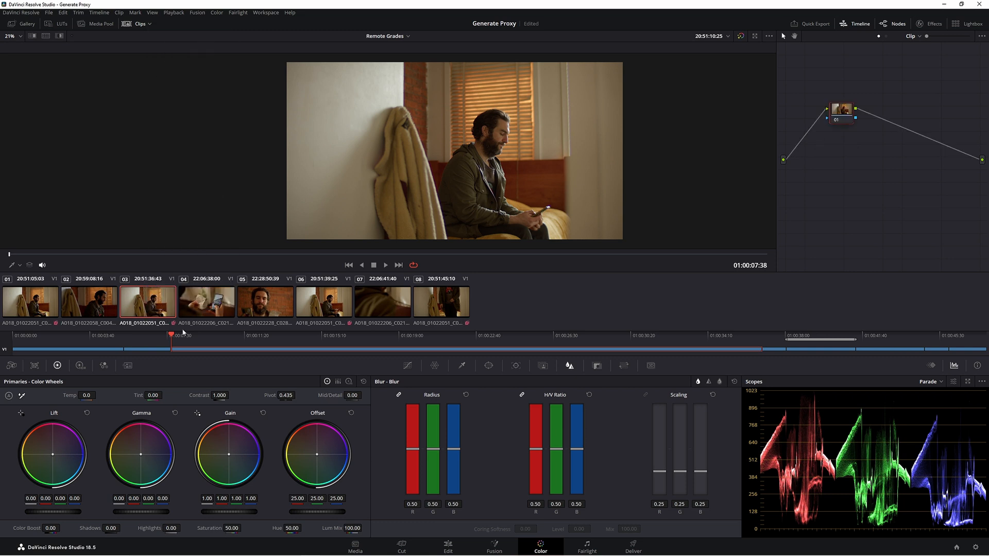
mouse_move(460, 332)
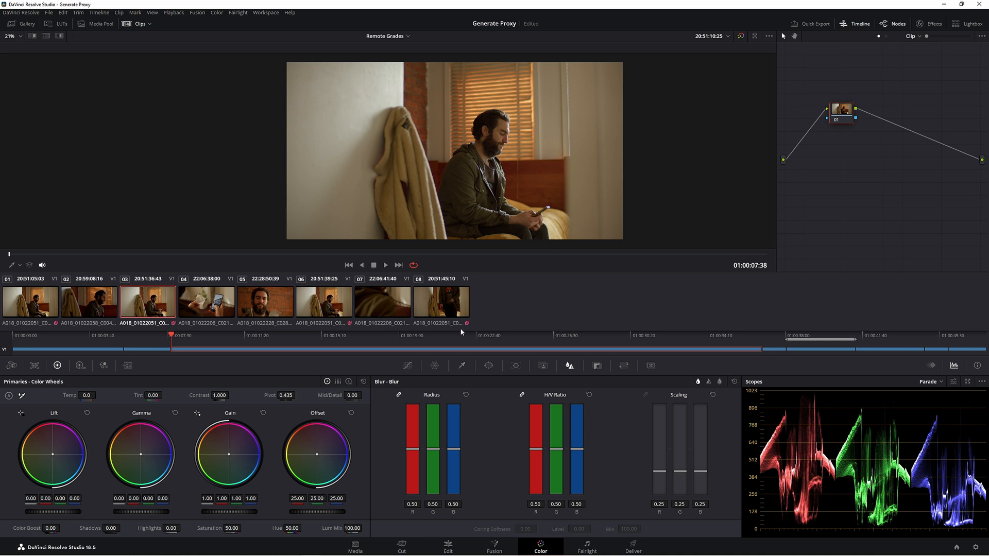
Step through clips 01, 06 and 03, then compare same-source clips 04 and 07
click(30, 300)
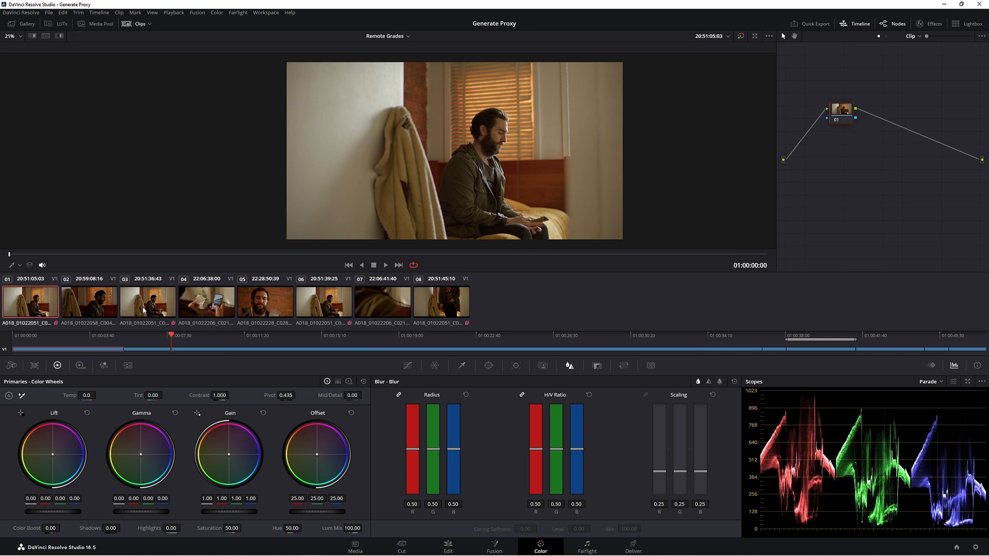
click(323, 301)
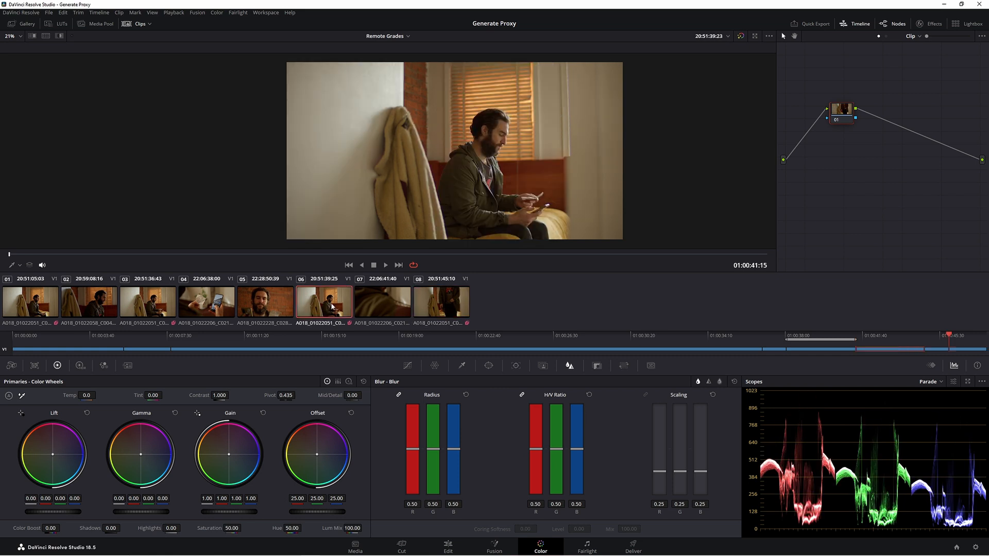
click(147, 301)
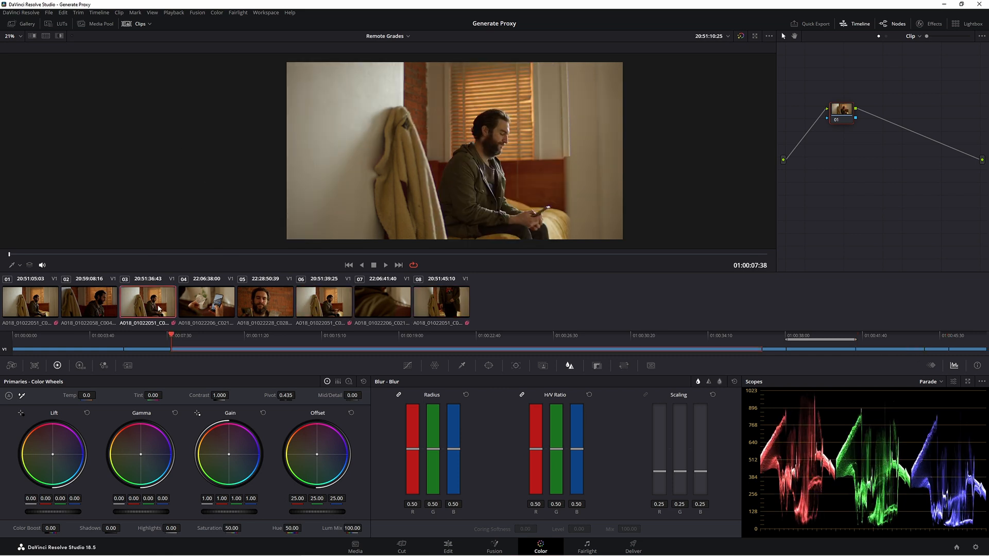
click(30, 300)
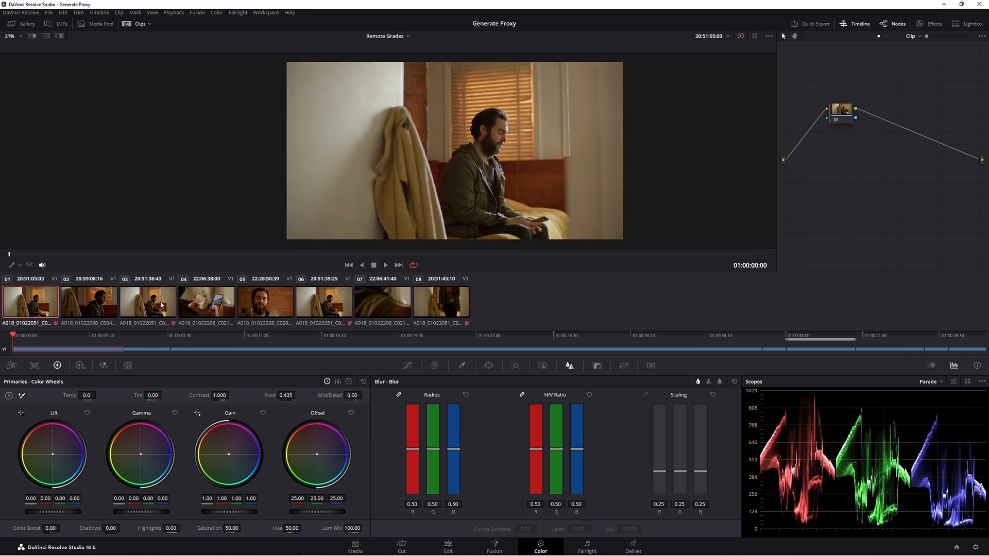
click(147, 301)
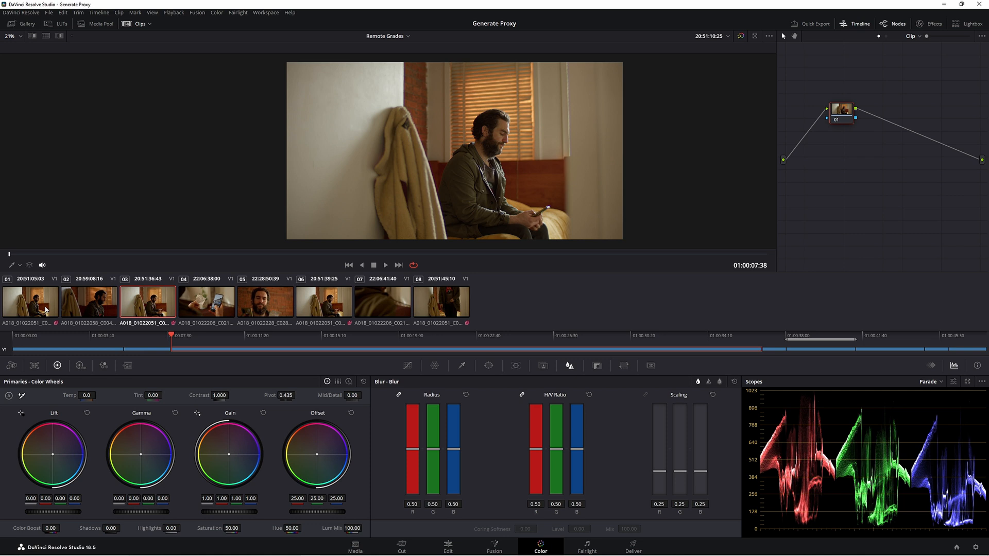
mouse_move(154, 309)
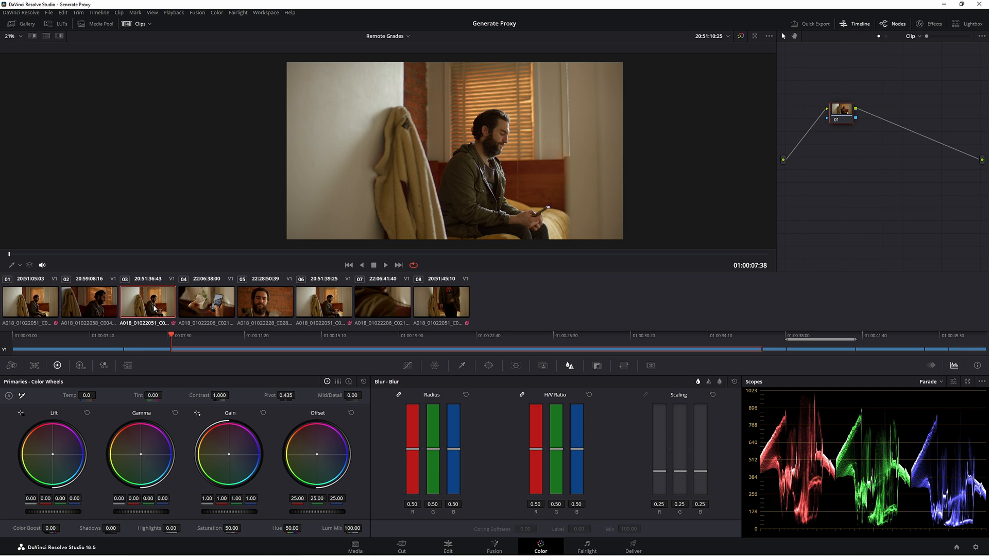
mouse_move(199, 308)
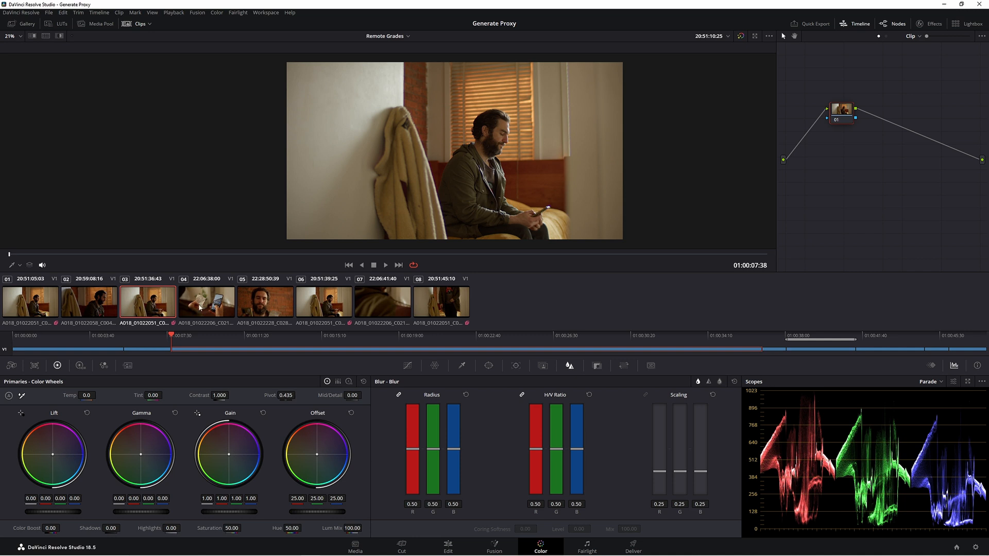
click(206, 301)
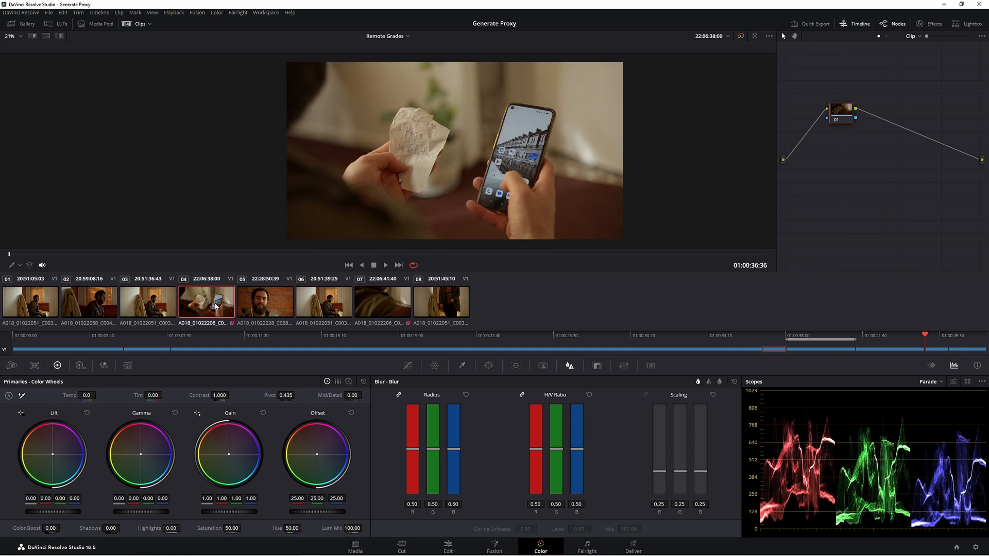
click(381, 301)
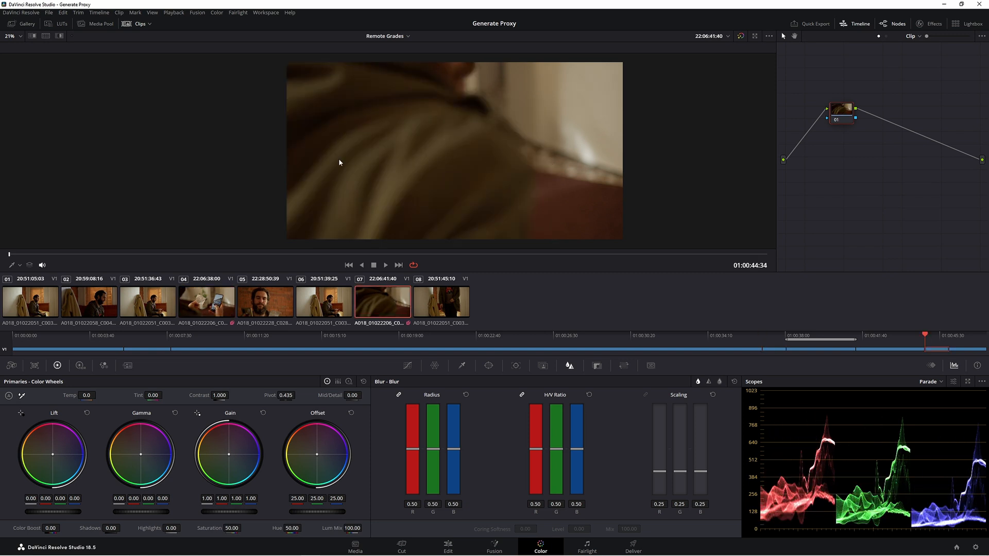
Darken clip 04's midtones by lowering the Gamma wheel's master ring
click(206, 301)
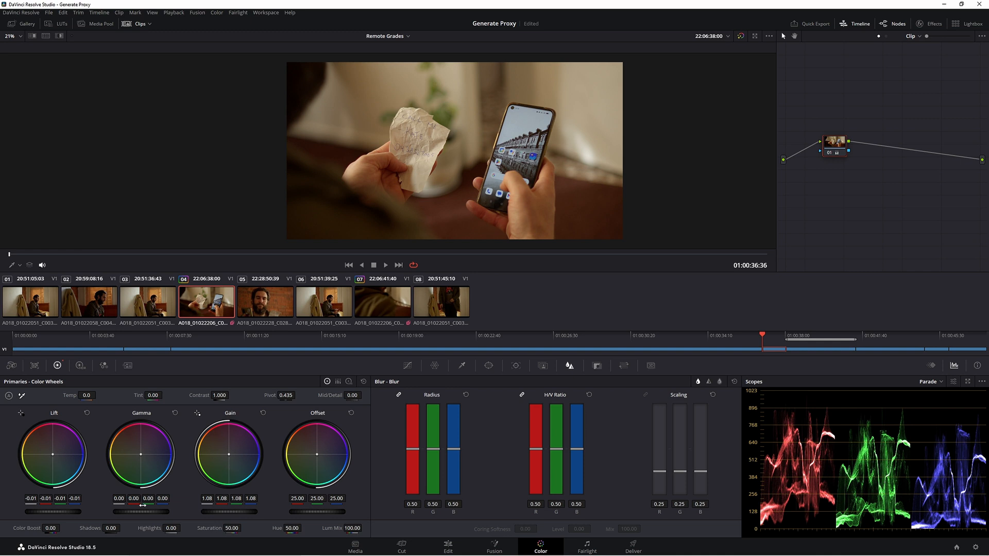
drag(171, 511, 146, 511)
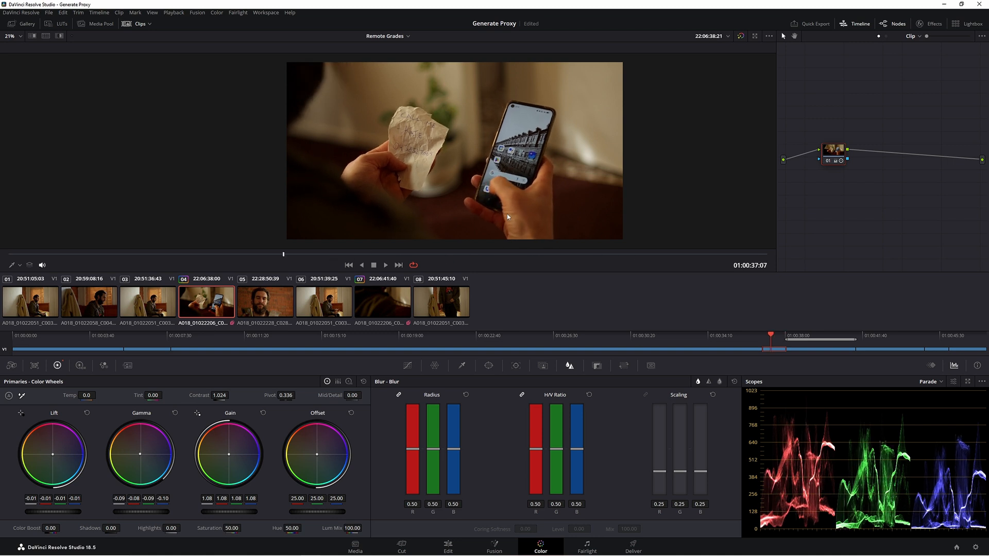
mouse_move(313, 213)
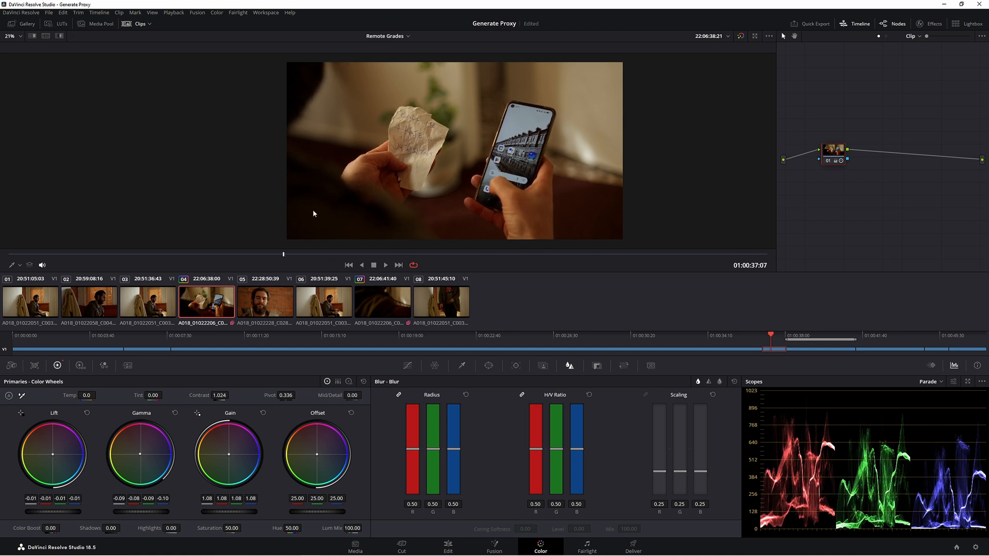
Confirm clip 07 shares clip 04's grade, then move to clip 03
click(381, 301)
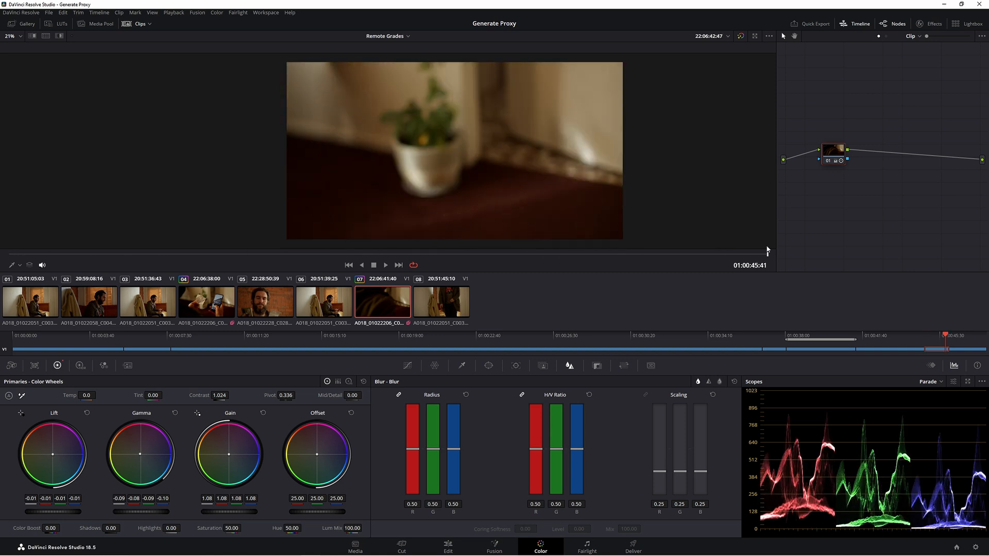
click(206, 300)
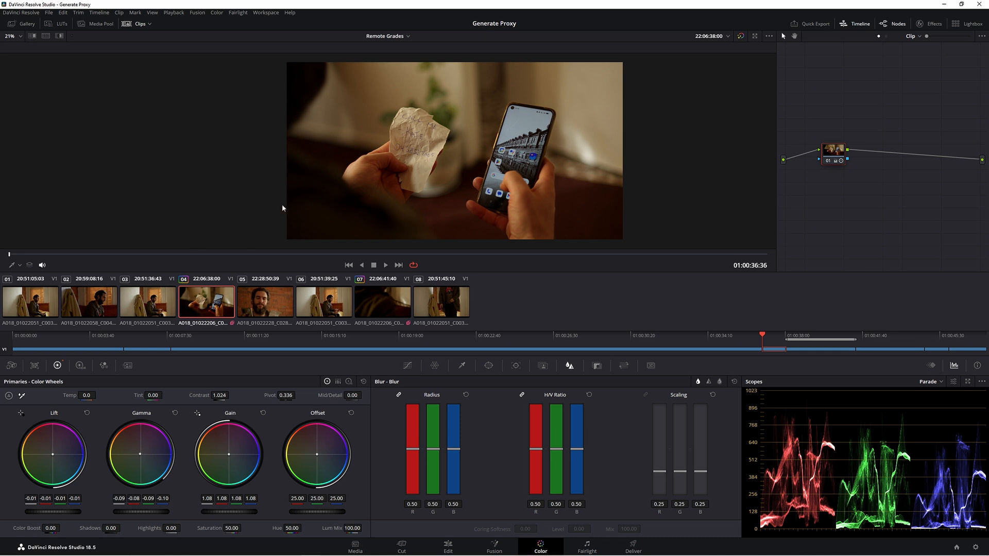
click(148, 301)
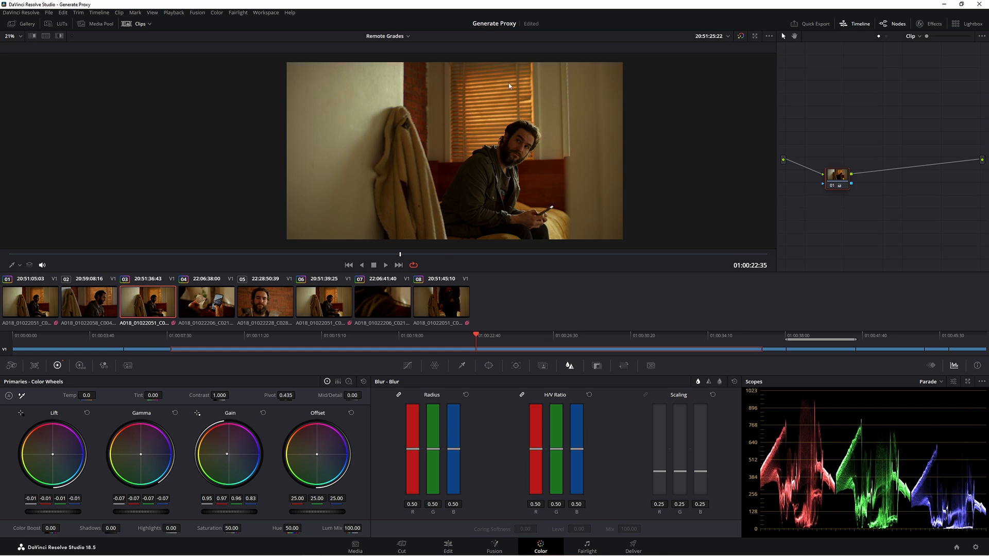
mouse_move(54, 461)
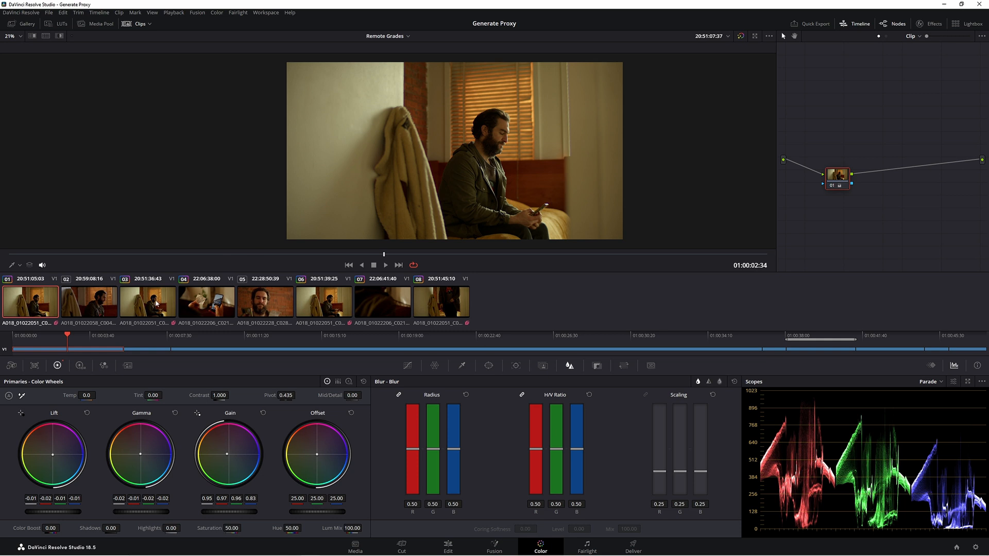
Switch clip 03 to Use Local Grades and view the ungraded clip 06
right_click(146, 303)
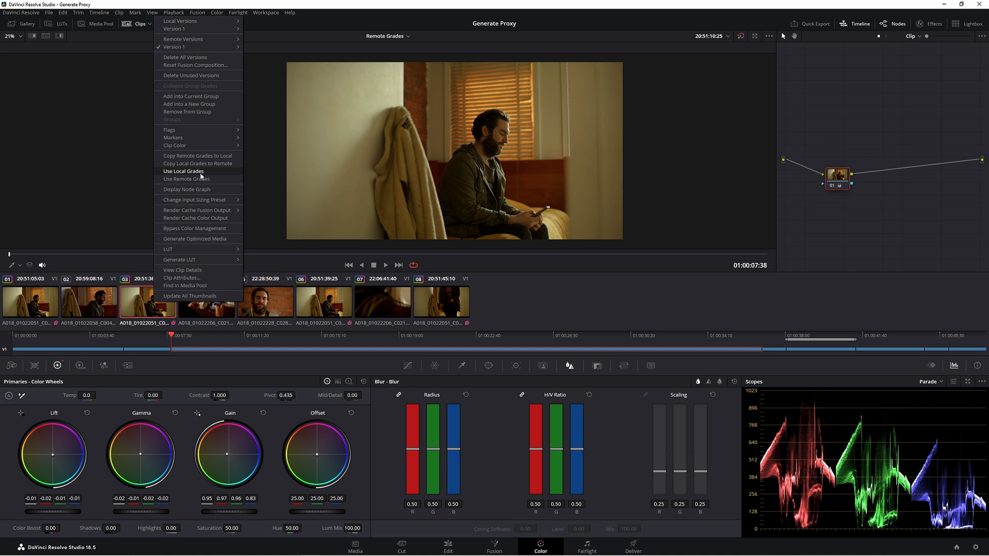
click(183, 171)
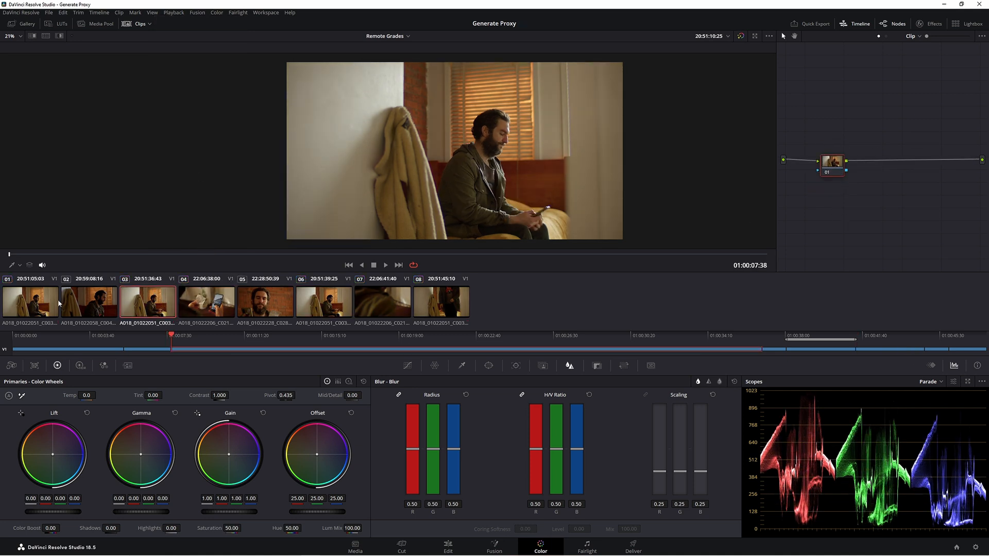
click(324, 300)
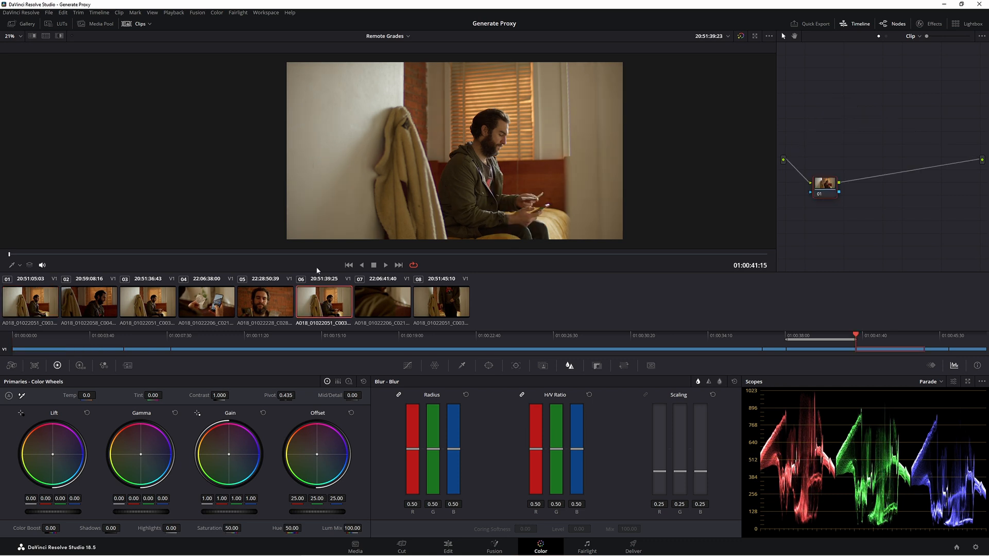
mouse_move(305, 208)
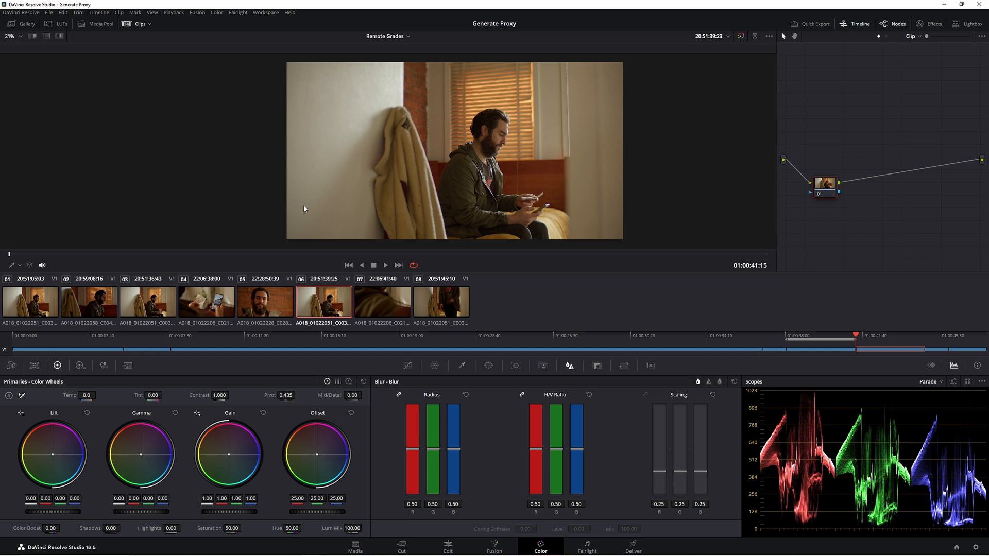
Put clip 06 back on Use Remote Grades from its context menu
right_click(323, 303)
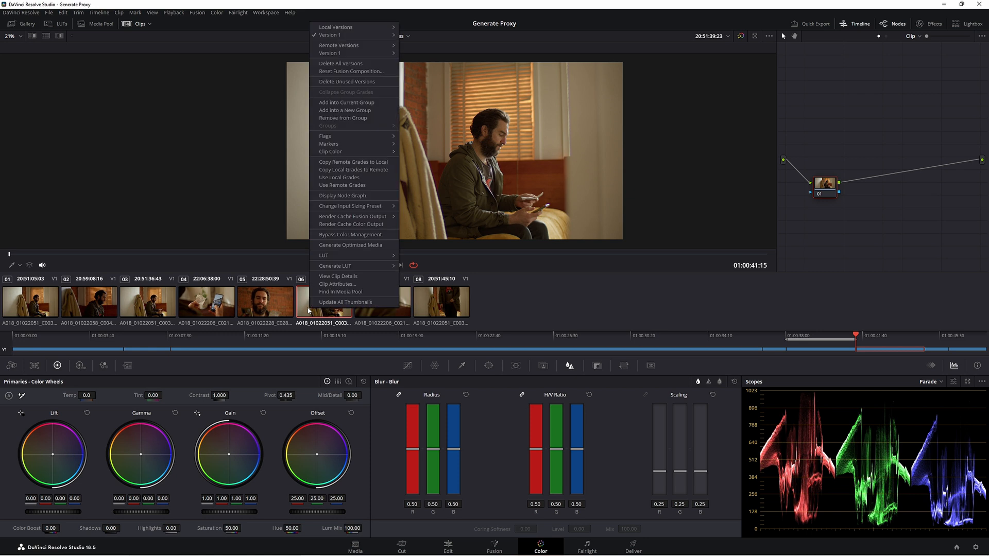
mouse_move(353, 185)
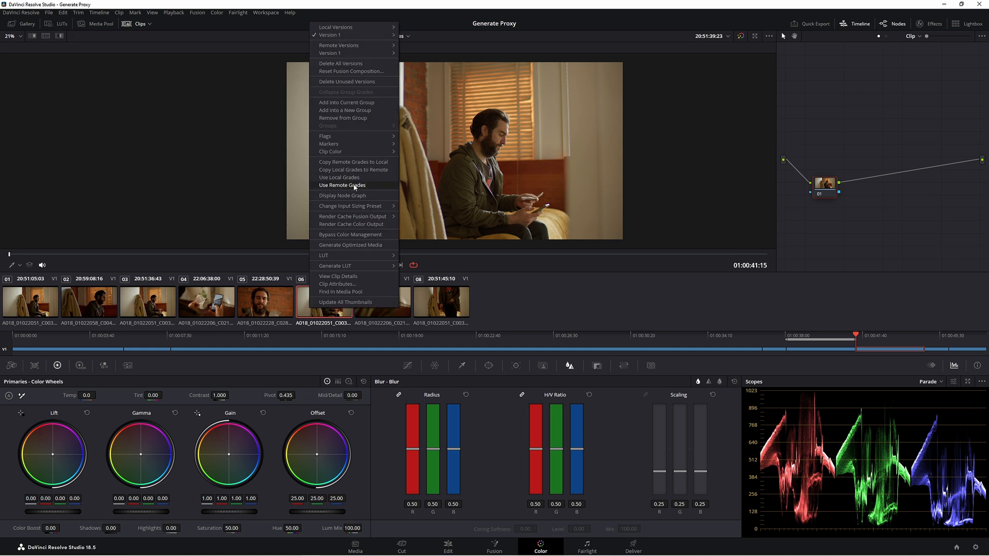
click(341, 185)
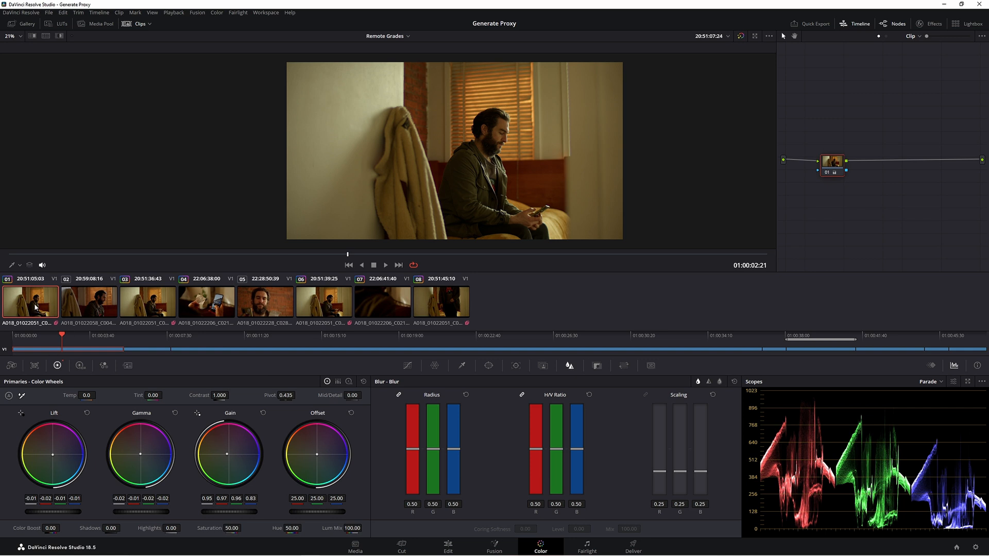
mouse_move(326, 327)
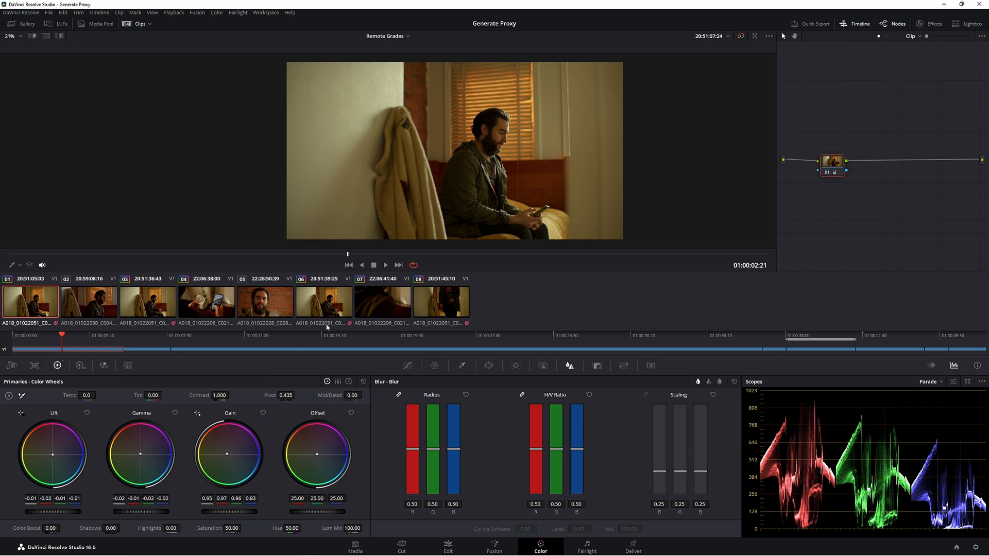
Jump to clip 01's first frame and open the stills Gallery
click(30, 301)
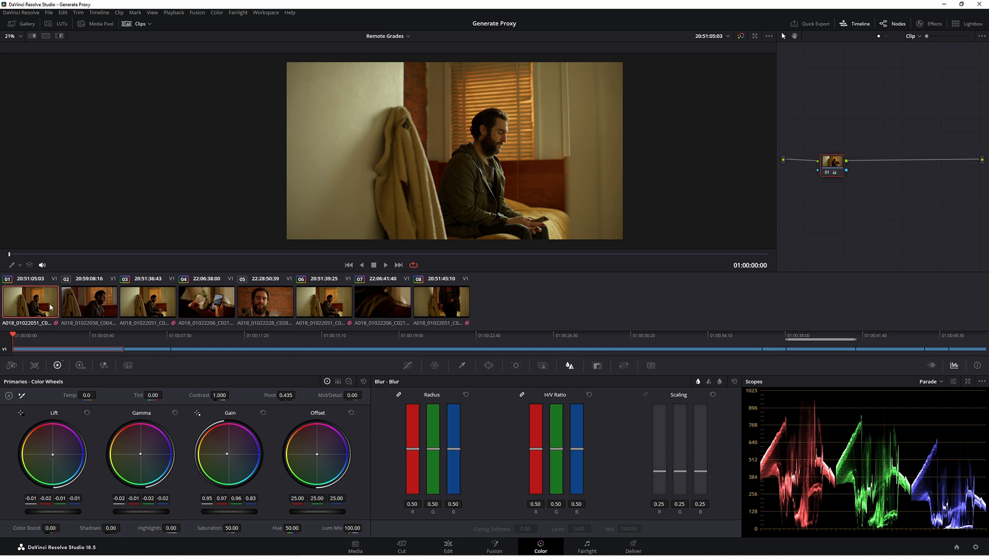
mouse_move(192, 78)
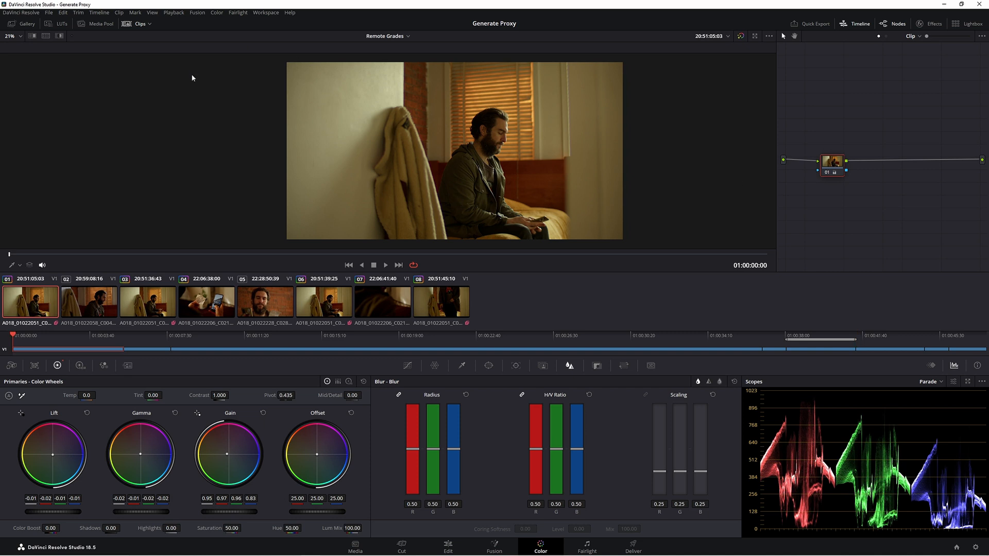
mouse_move(227, 22)
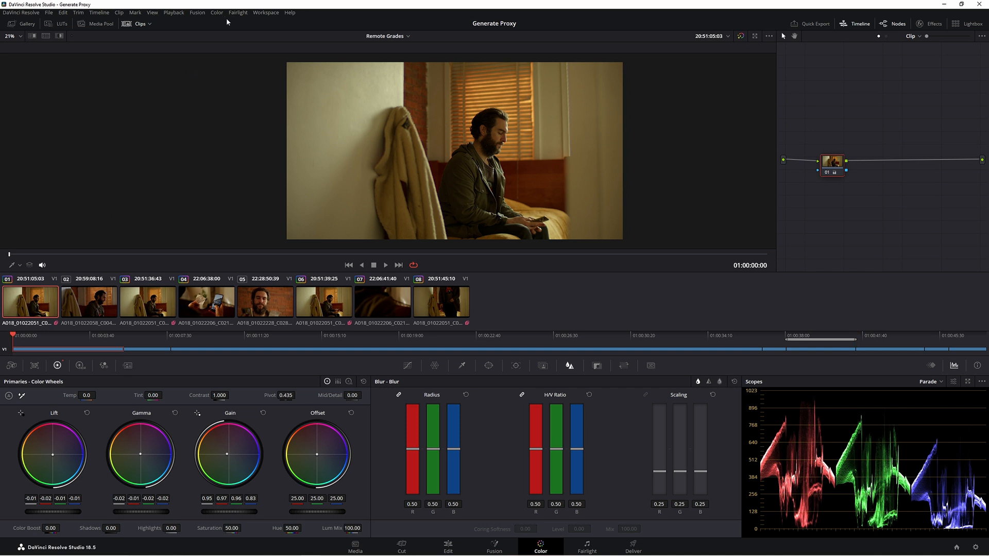
click(216, 12)
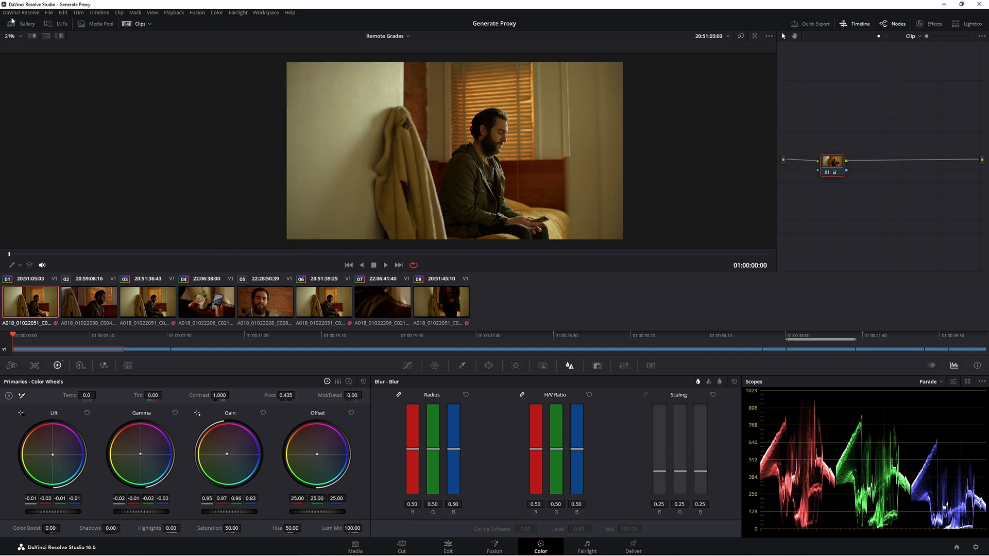
click(26, 23)
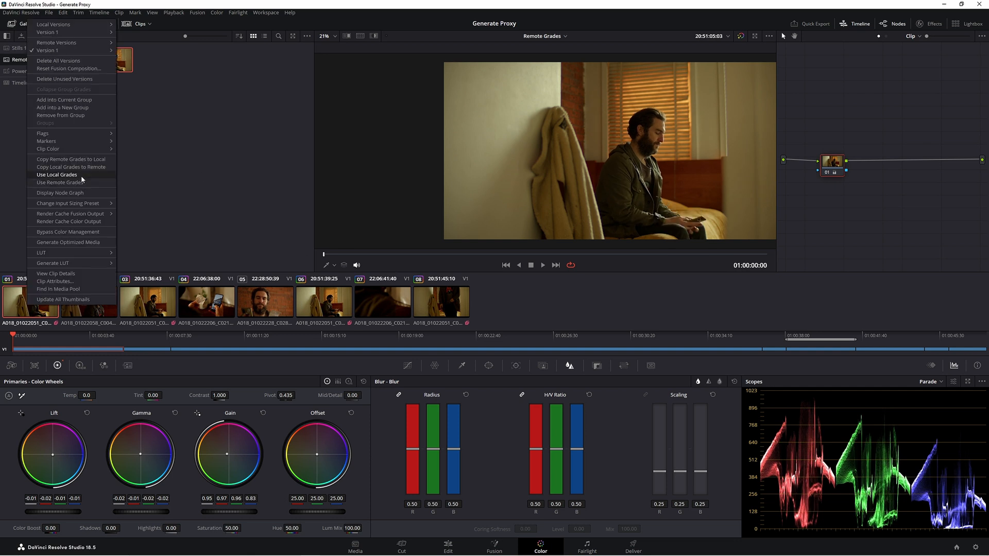
Switch clip 01 to local grades and open the saved gallery still's options
click(56, 174)
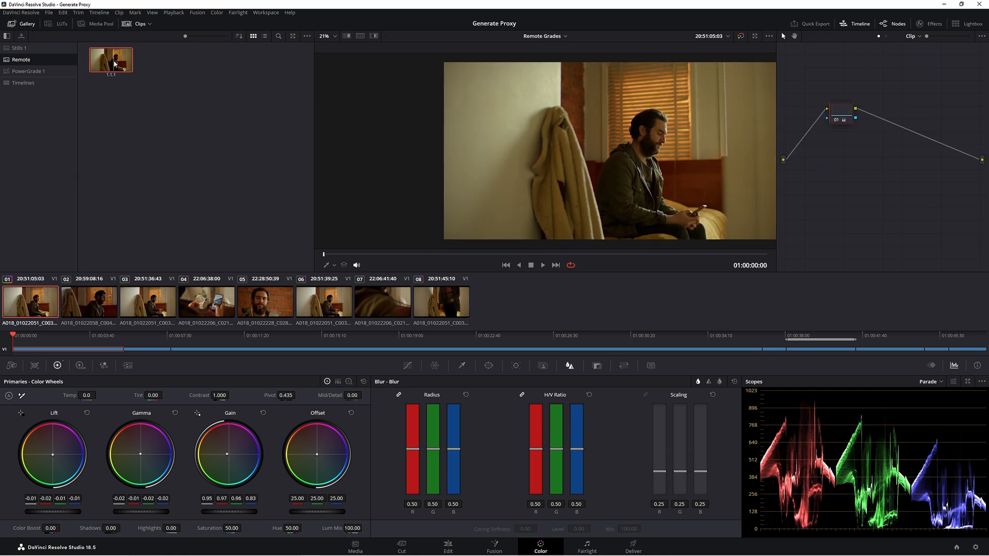
right_click(110, 59)
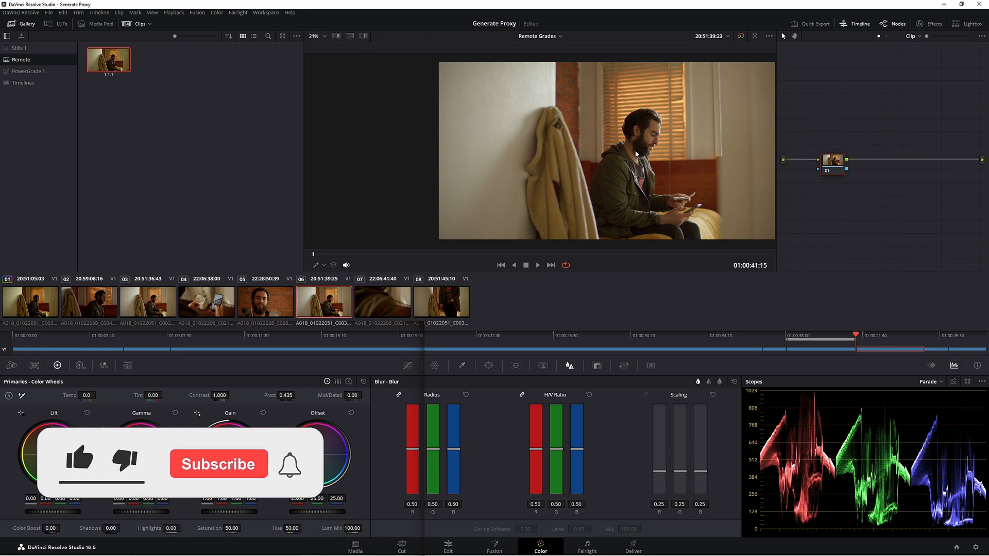
Bring clip 08 into the viewer, showing neutral color wheel values
click(79, 461)
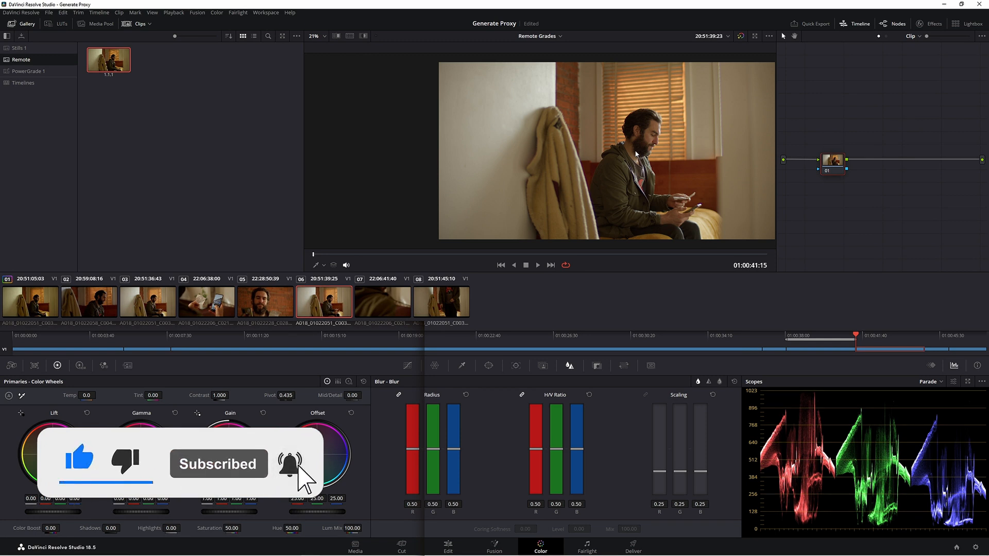
click(440, 300)
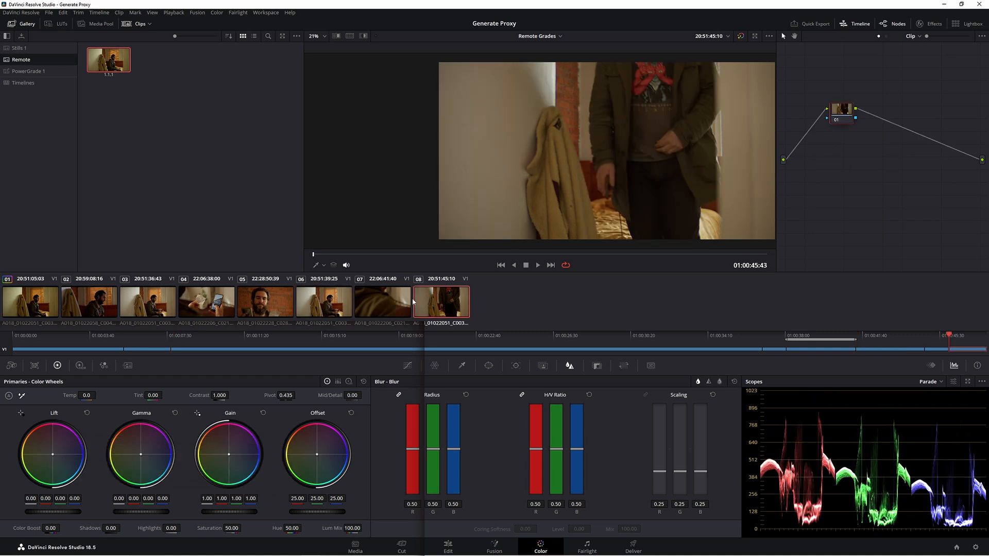